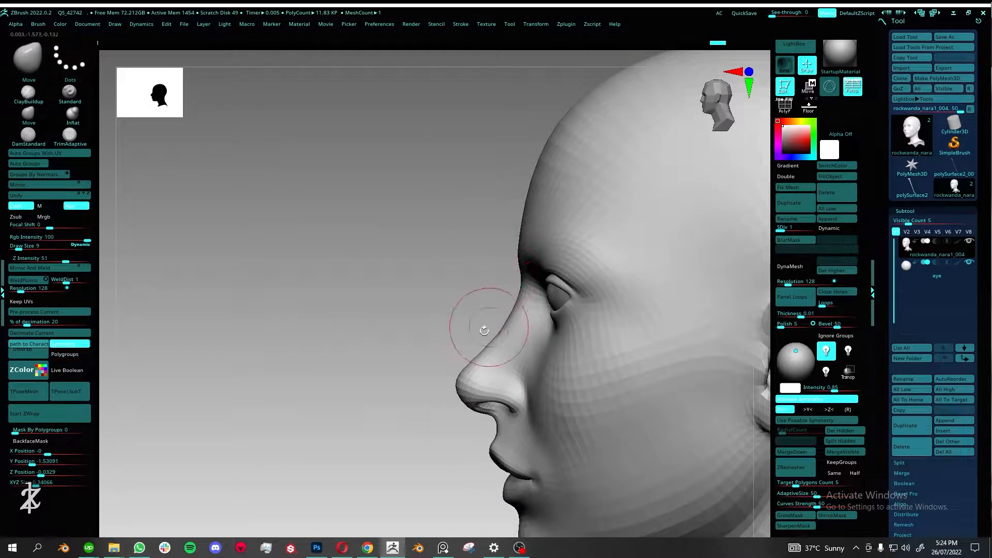
Smooth the nose bridge in profile and turn toward the side for the ear
drag(483, 328, 688, 328)
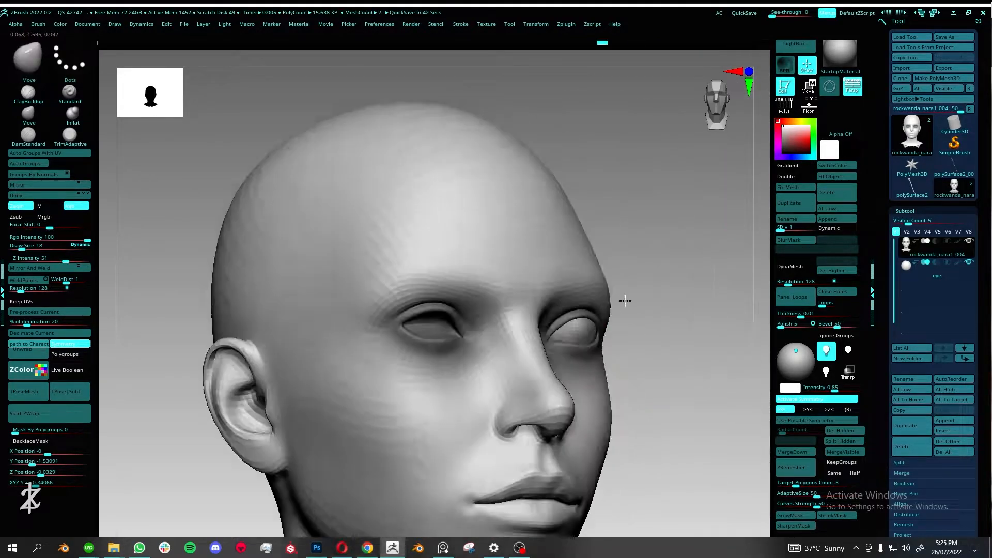
drag(626, 301, 544, 329)
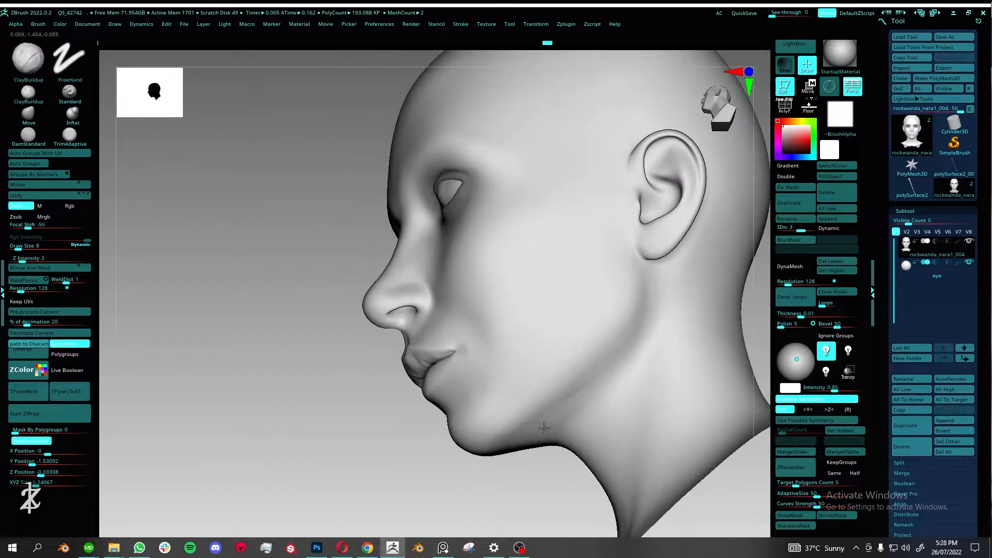
Smooth the right jaw and the cheek beside the right ear from the front
drag(545, 253, 430, 265)
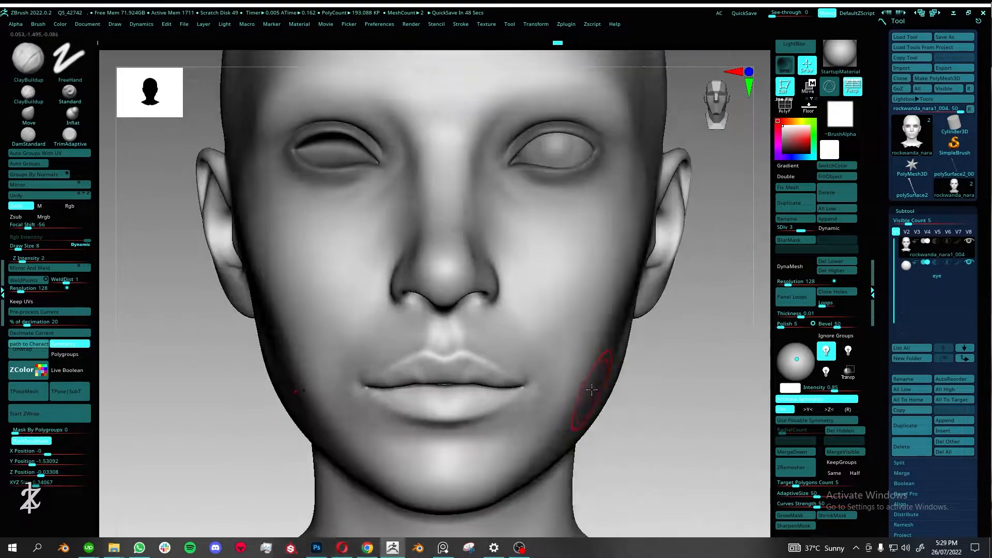
drag(591, 390, 519, 365)
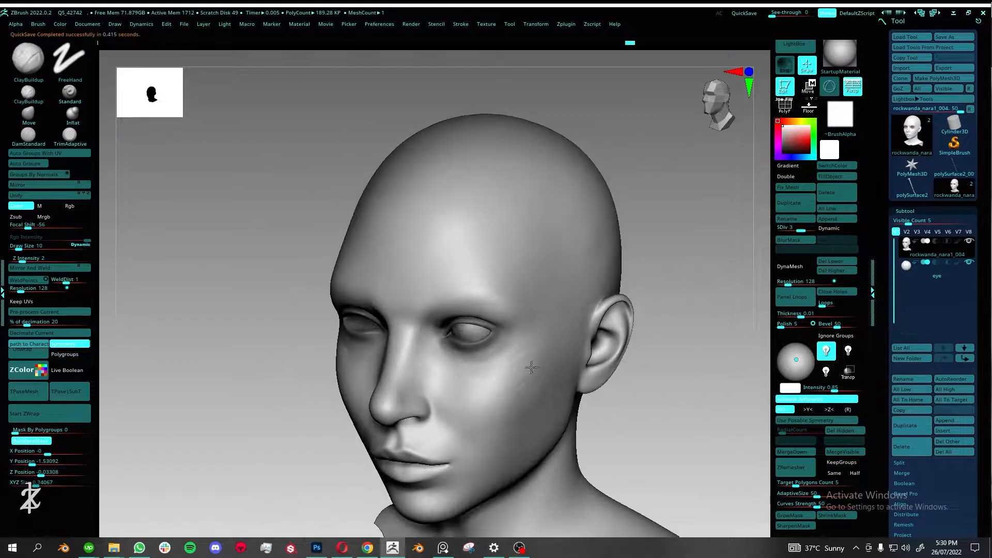
drag(532, 367, 534, 378)
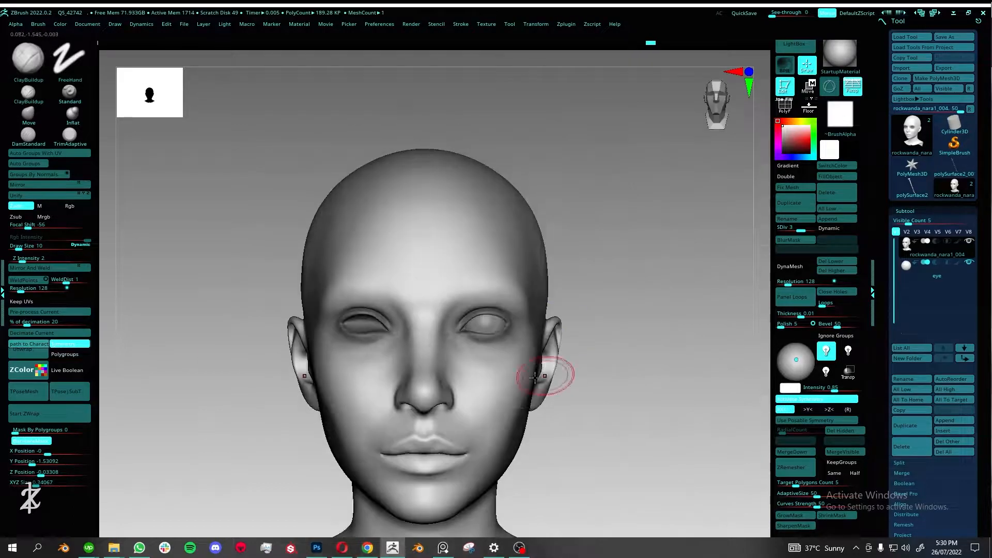
drag(534, 379, 522, 365)
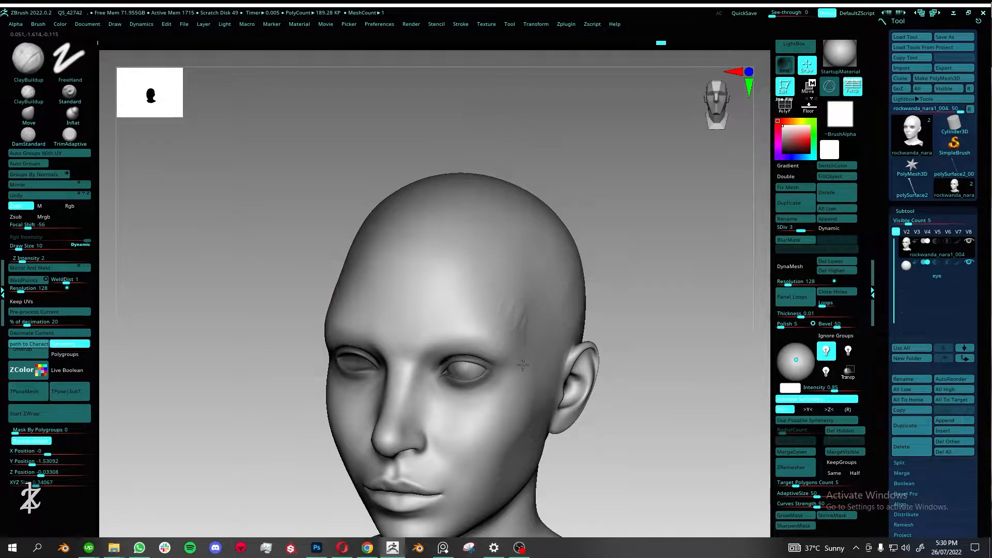
Smooth the top of the scalp, the jaw below the cheekbone and the chin under the lower lip
drag(523, 365, 505, 317)
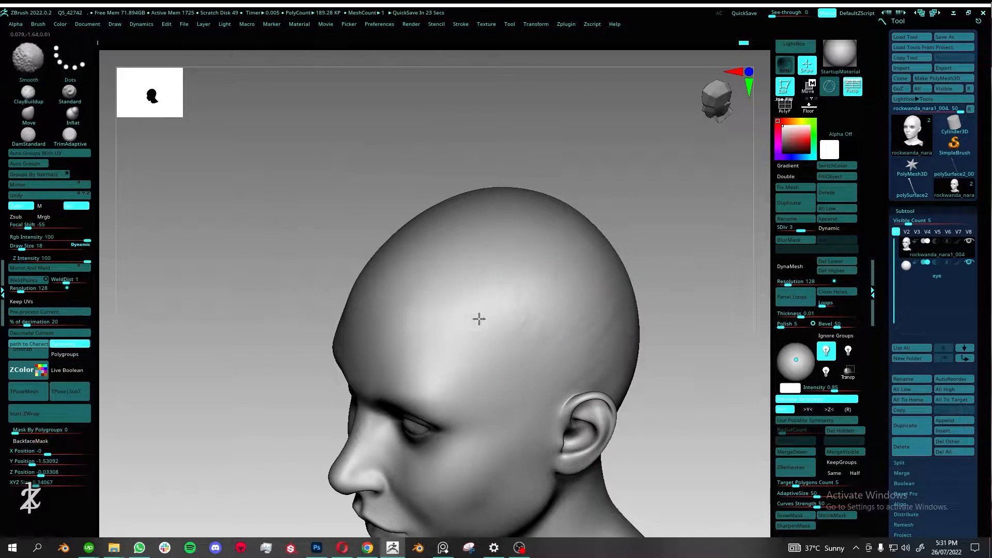
drag(478, 320, 522, 330)
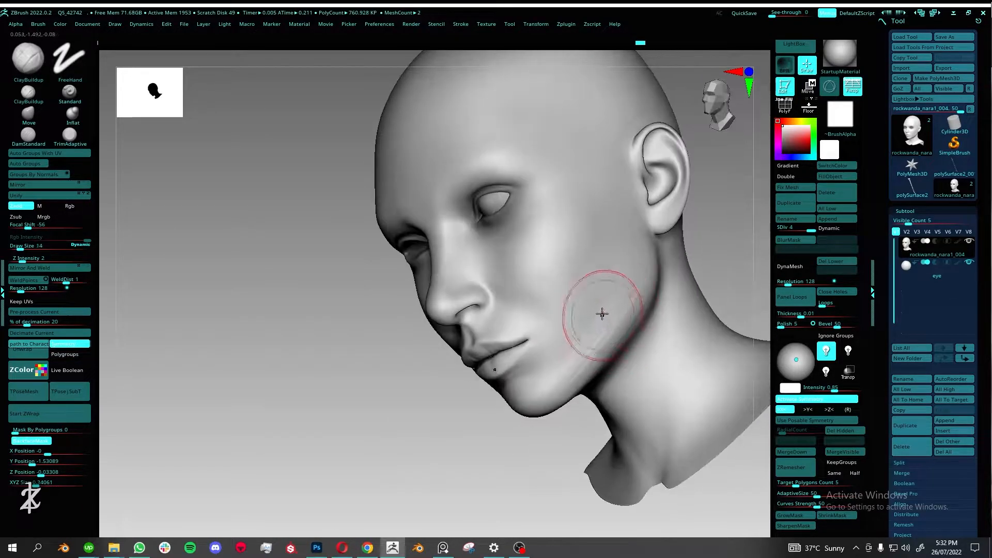
drag(602, 316, 570, 278)
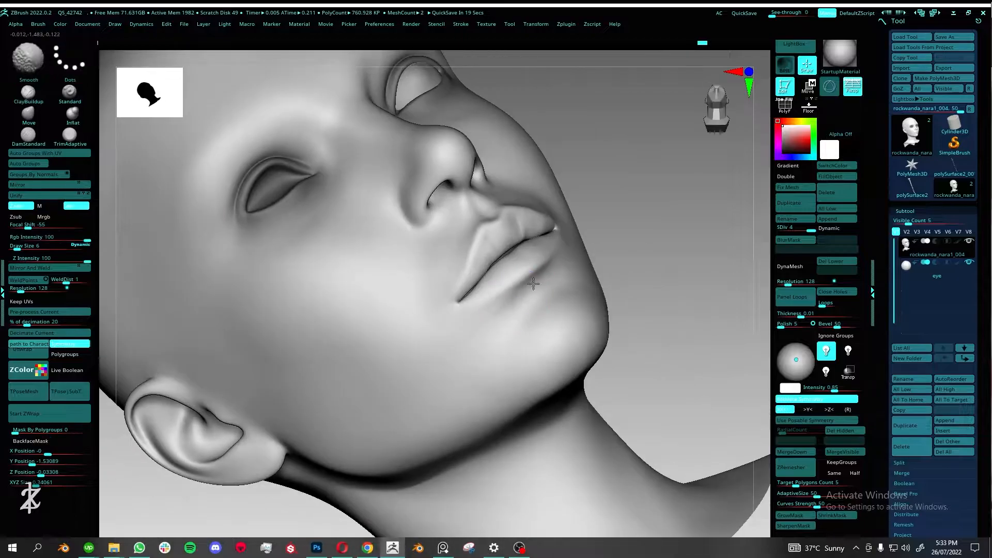
drag(534, 284, 579, 360)
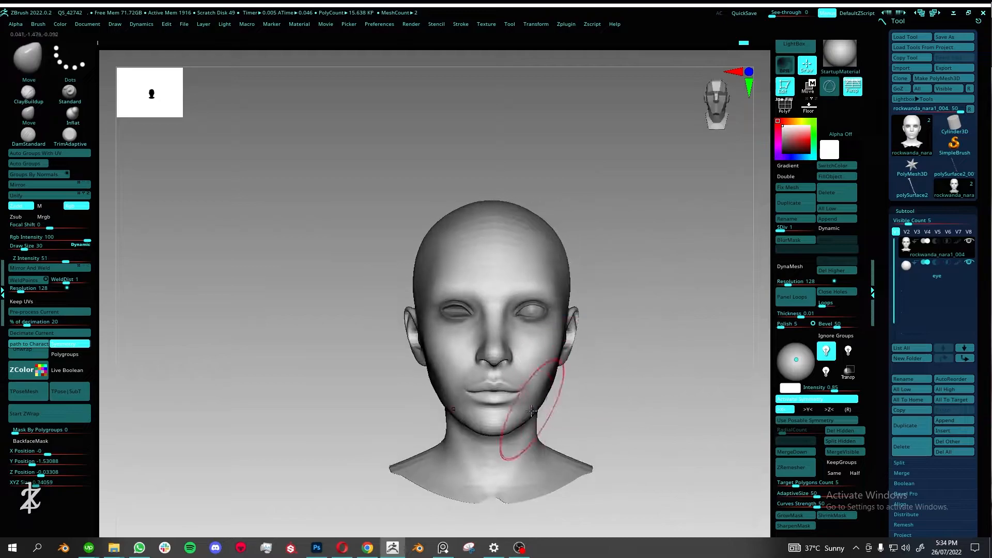
Smooth the neck under the jaw and pull in the underside of the chin
drag(531, 411, 599, 353)
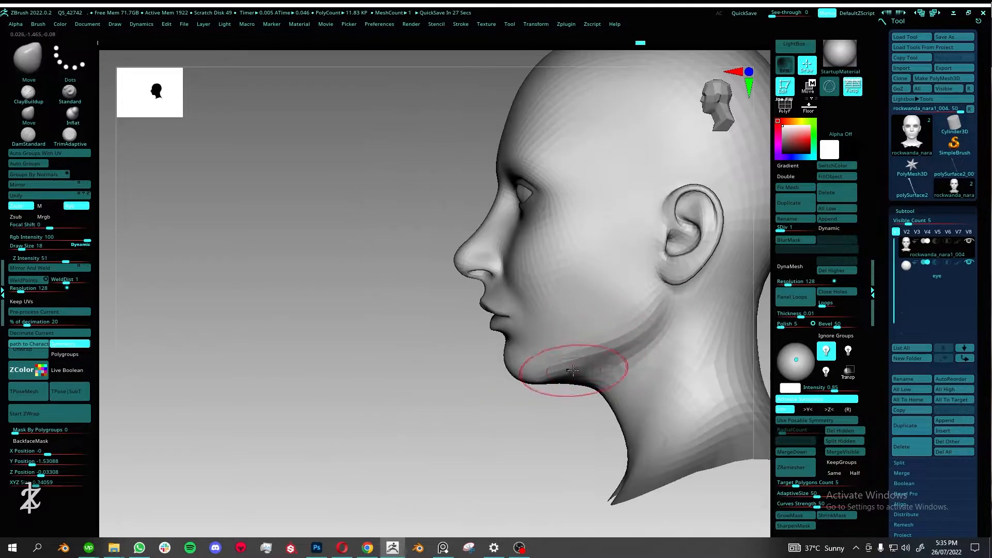
drag(572, 370, 596, 337)
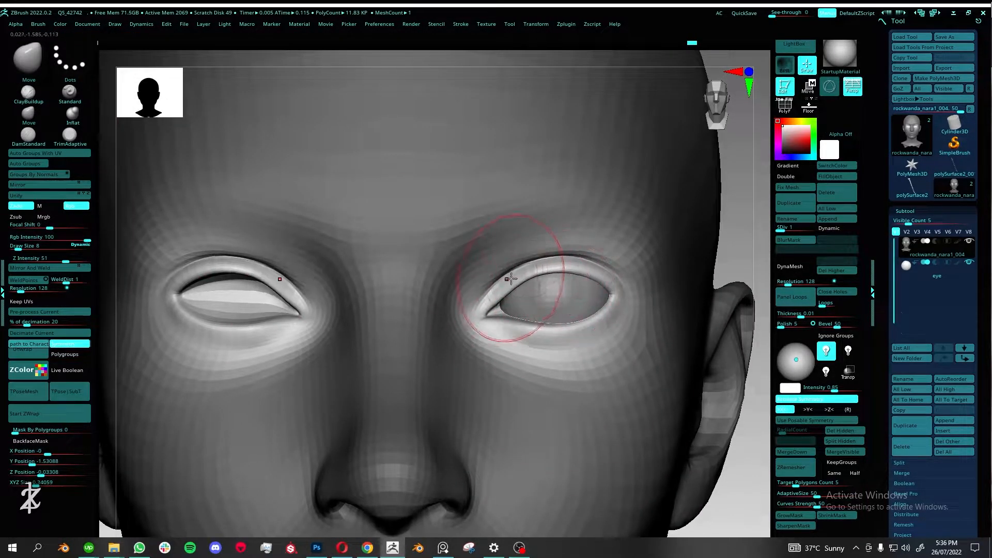
Carve and deepen the right upper eyelid crease
drag(510, 278, 574, 307)
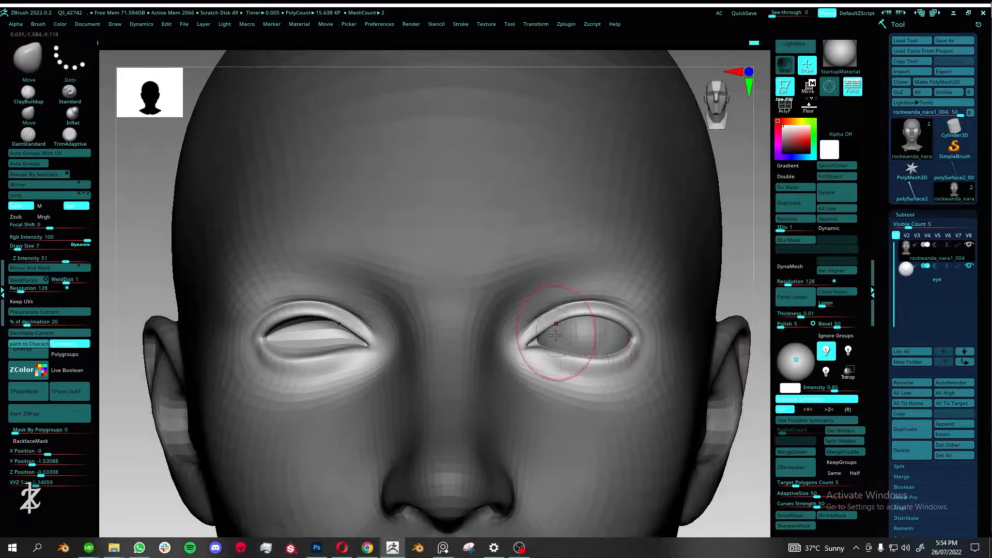
drag(557, 329, 621, 326)
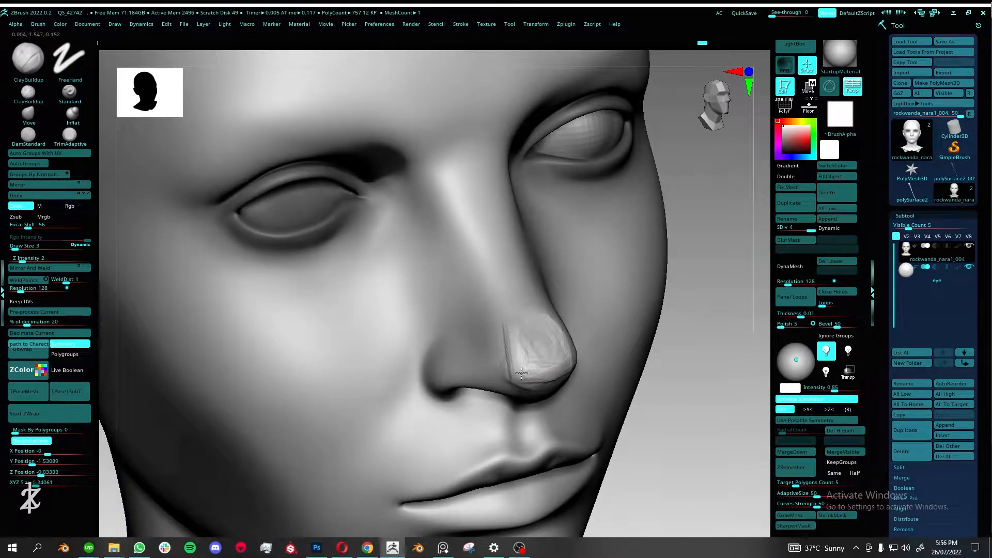
Round off the nose tip above the nostrils and smooth under the right inner eye corner
drag(522, 373, 539, 325)
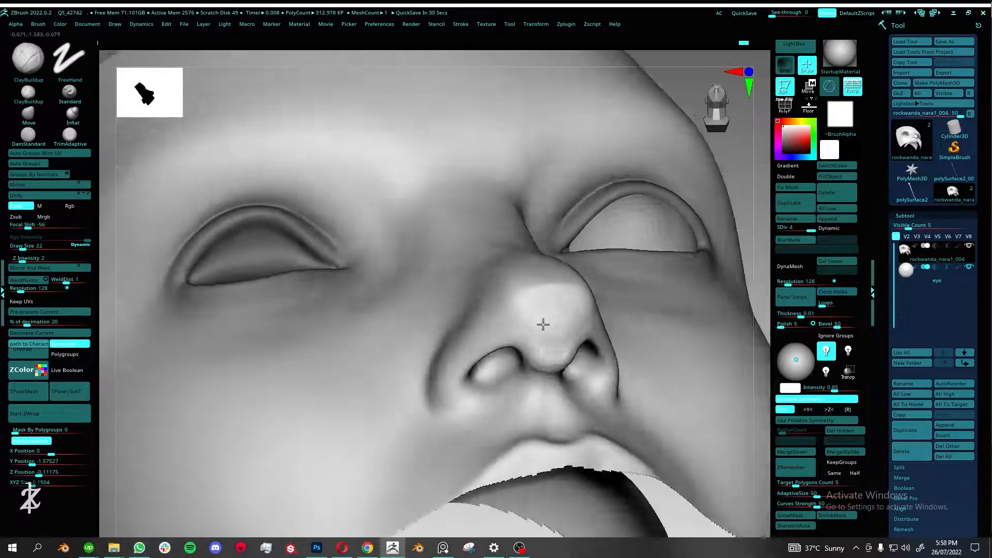
drag(544, 324, 537, 328)
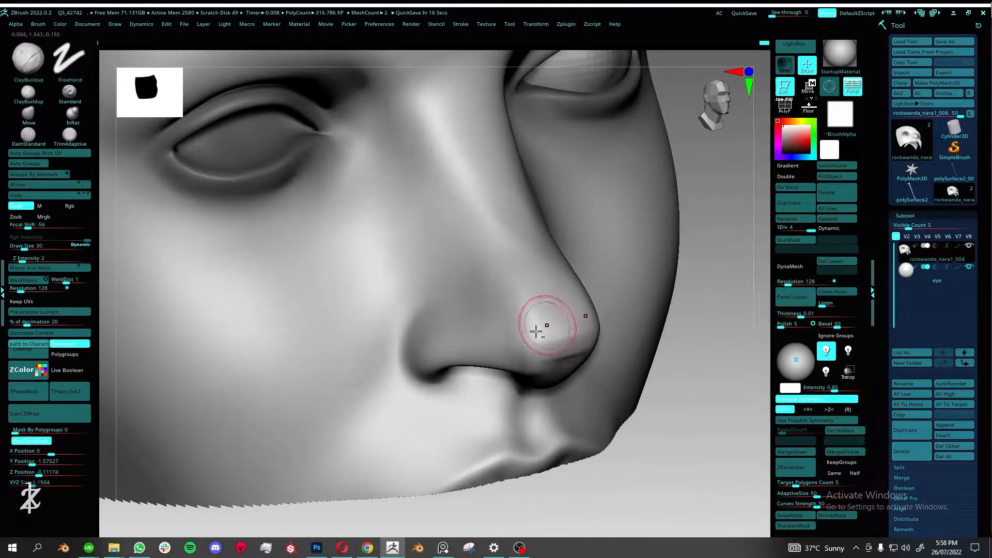
drag(537, 330, 599, 373)
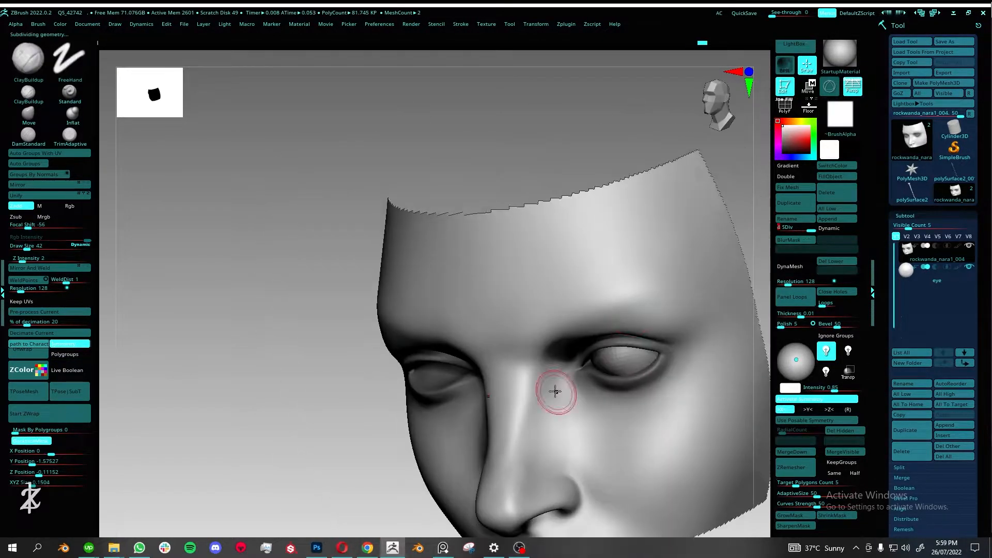
drag(555, 390, 544, 290)
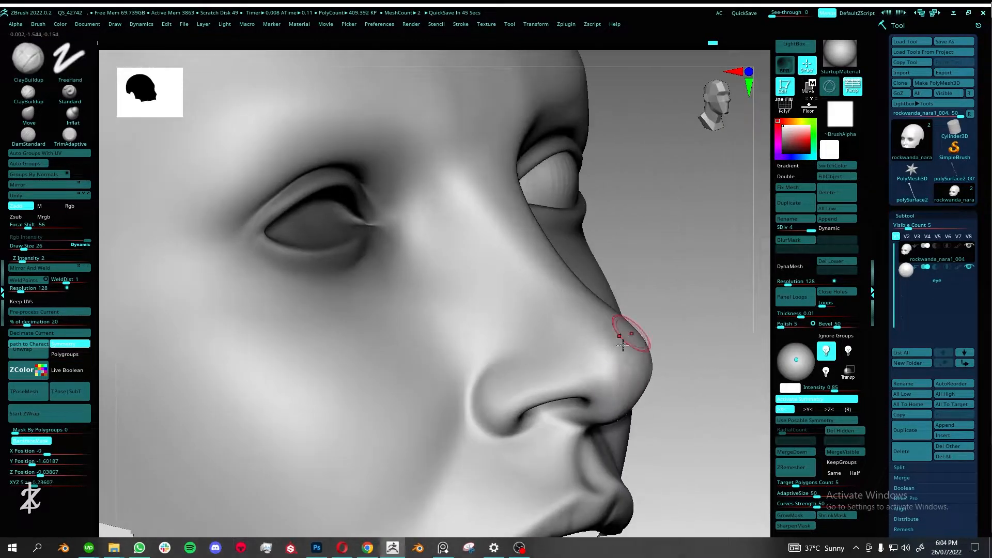
Refine the nose tip silhouette, sharpen the nostril wing edge and shape the right nostril opening
drag(623, 345, 528, 380)
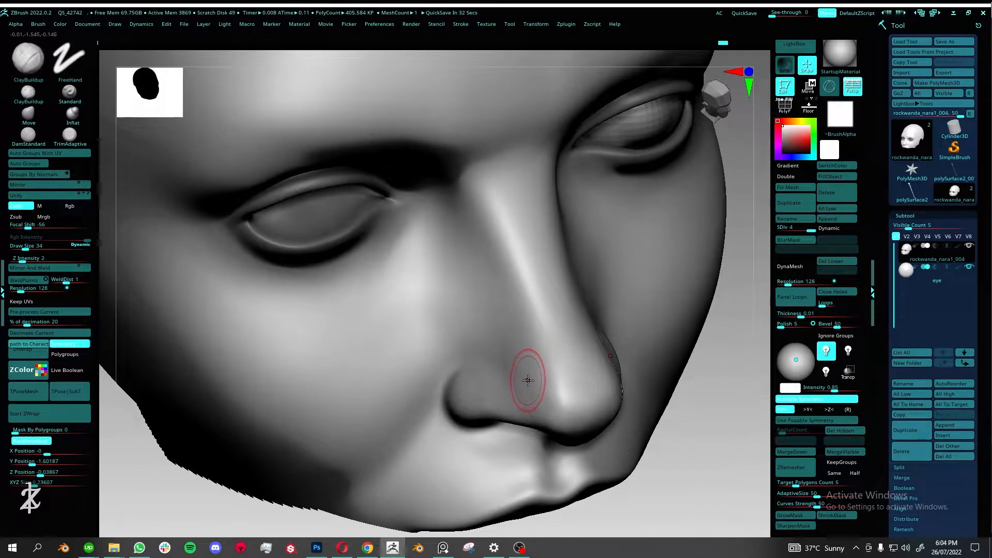
drag(528, 379, 578, 323)
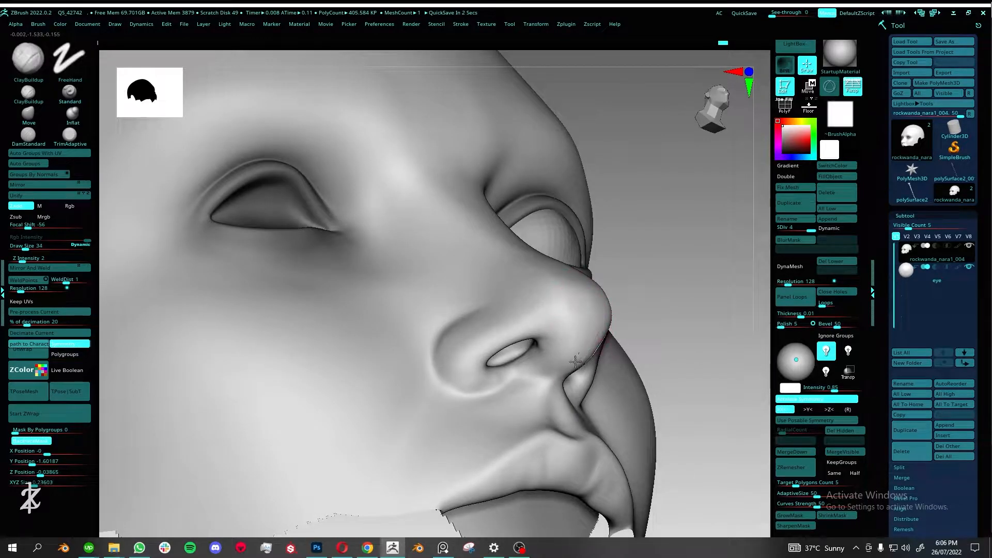
drag(570, 355, 573, 328)
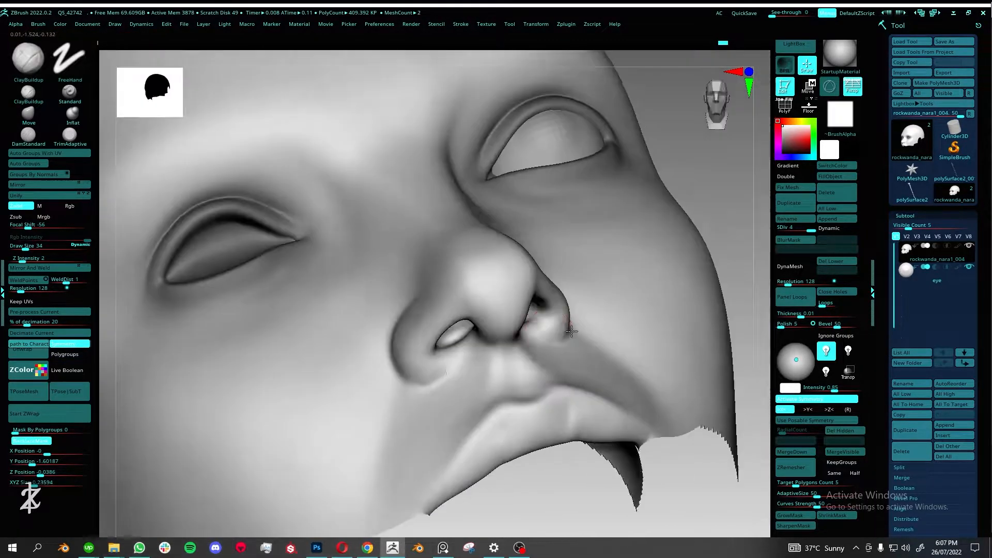
drag(570, 329, 487, 364)
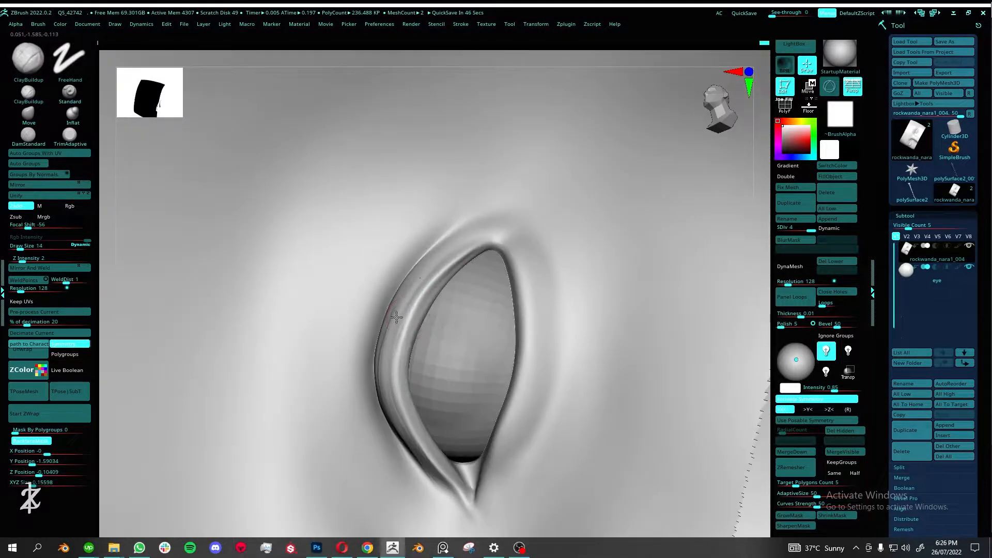
Build up the upper eyelid rim with a small DamStandard stroke
drag(396, 316, 380, 379)
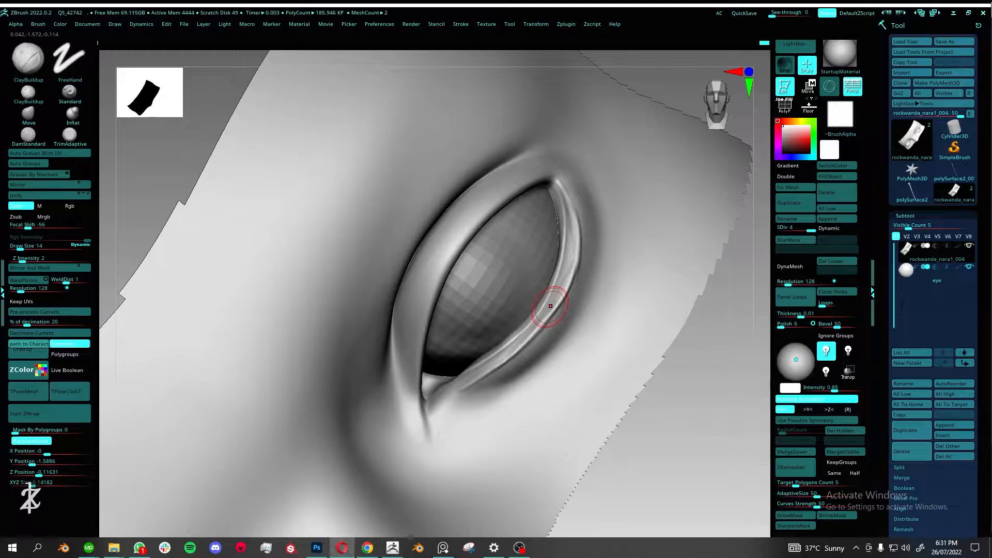
Crease the lower lid edge, sculpt and smooth the fold above the upper lid toward the brow
drag(551, 306, 587, 197)
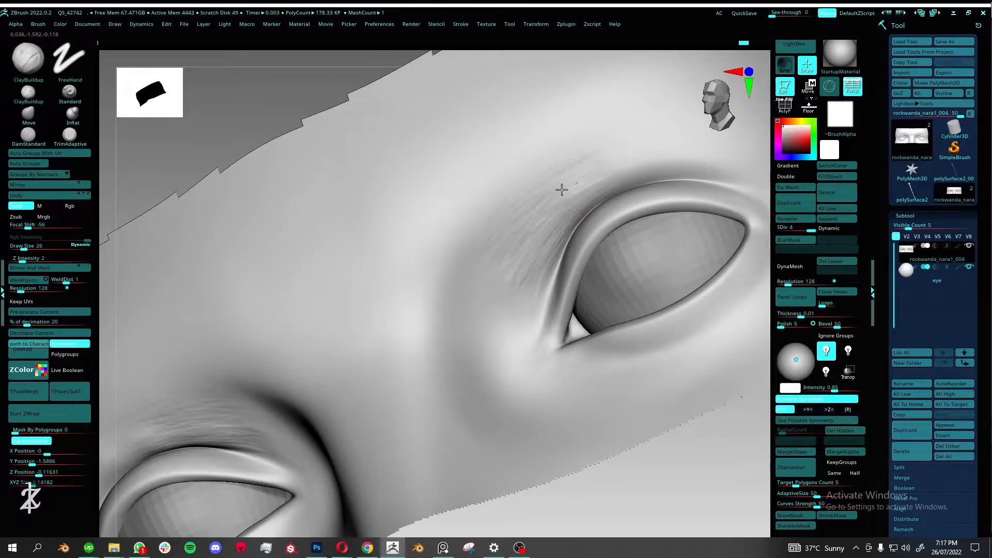
drag(561, 190, 501, 313)
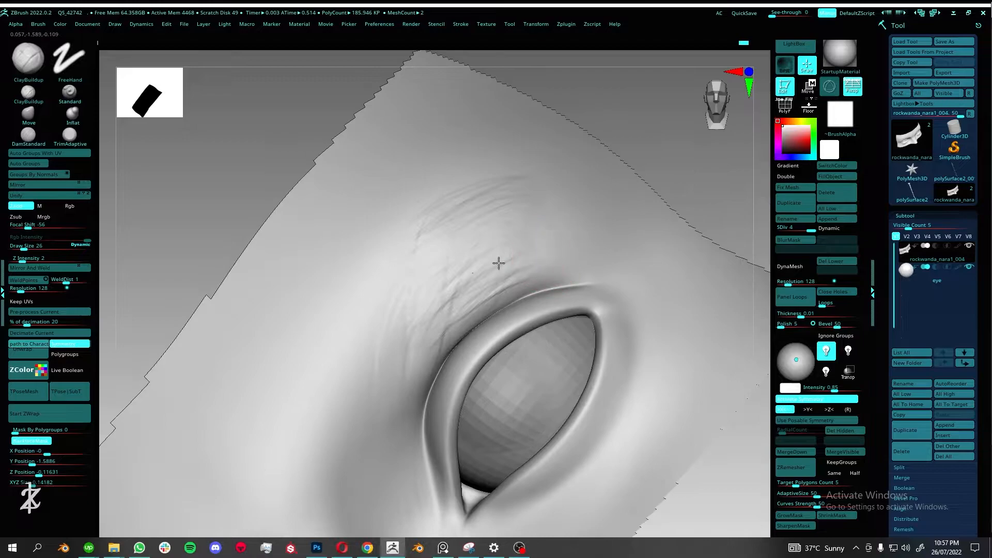
drag(500, 264, 525, 275)
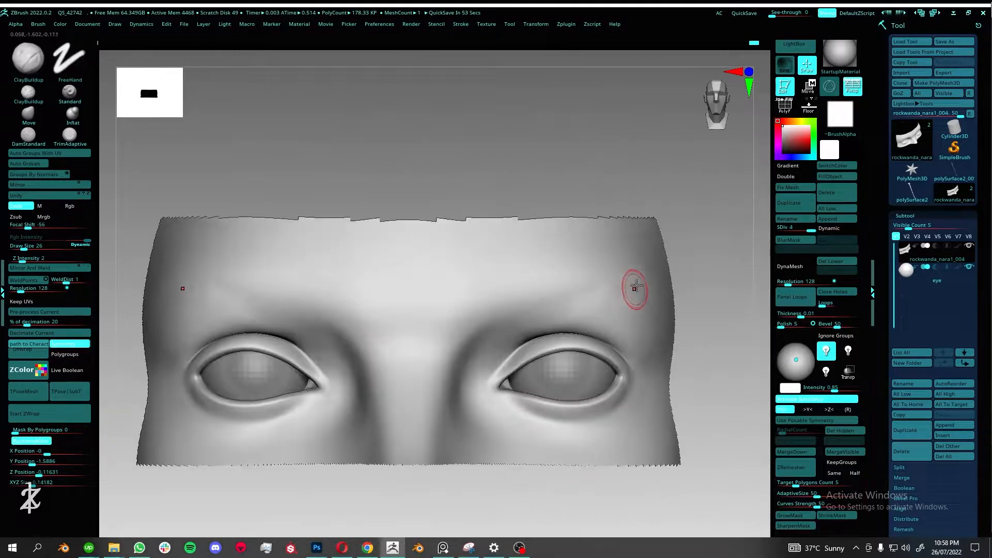
drag(633, 286, 459, 364)
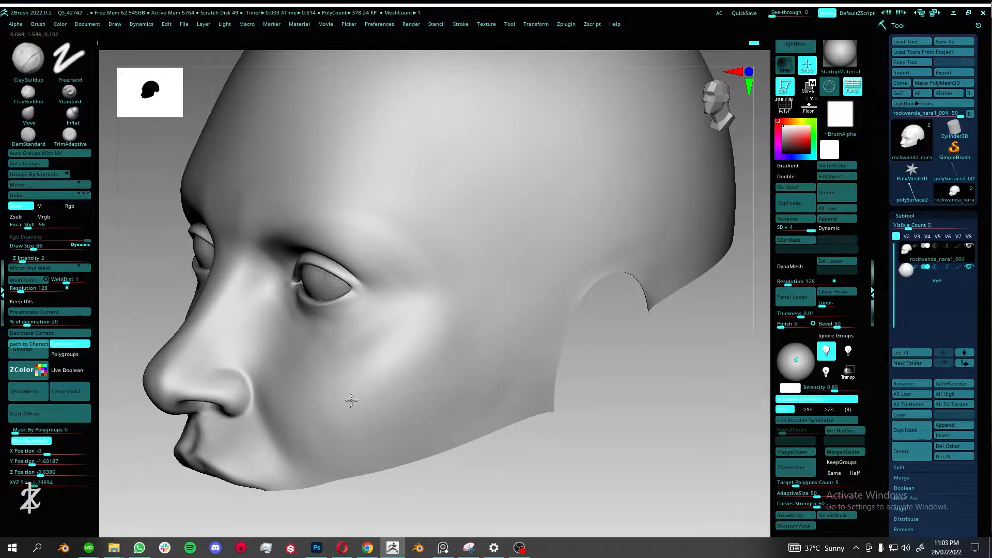
Pull back to the whole head, mask it leaving the mouth workable, and frame the figure
drag(349, 399, 466, 292)
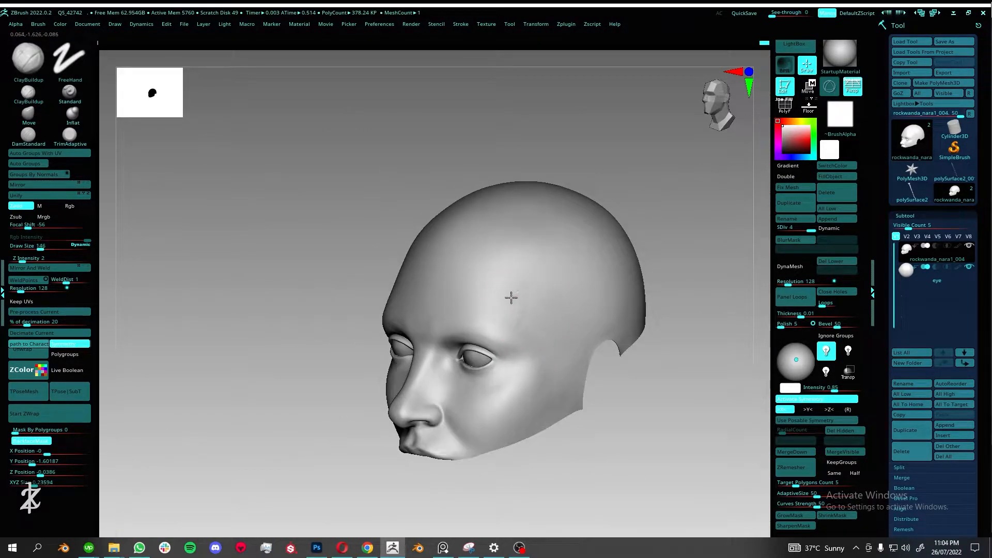
drag(512, 297, 537, 392)
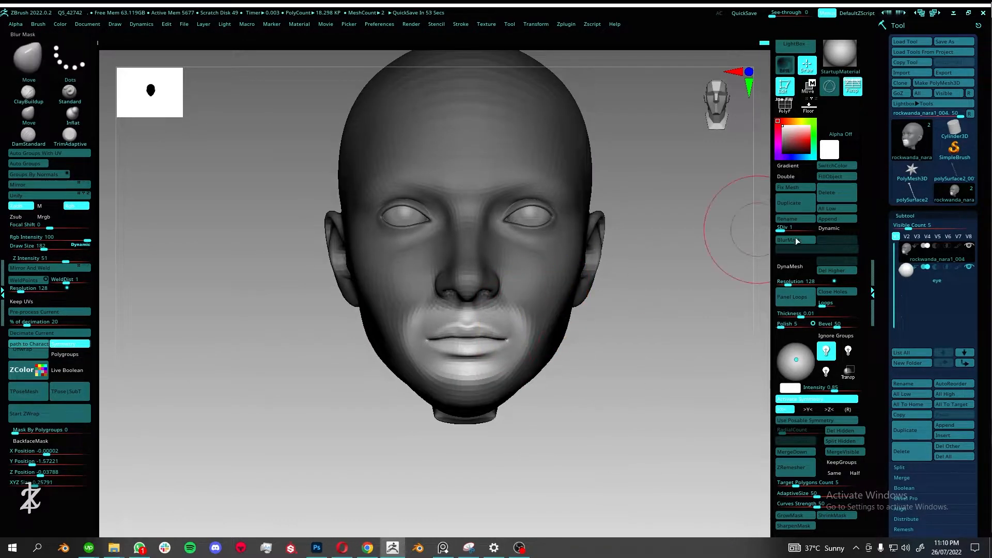
drag(443, 253, 519, 329)
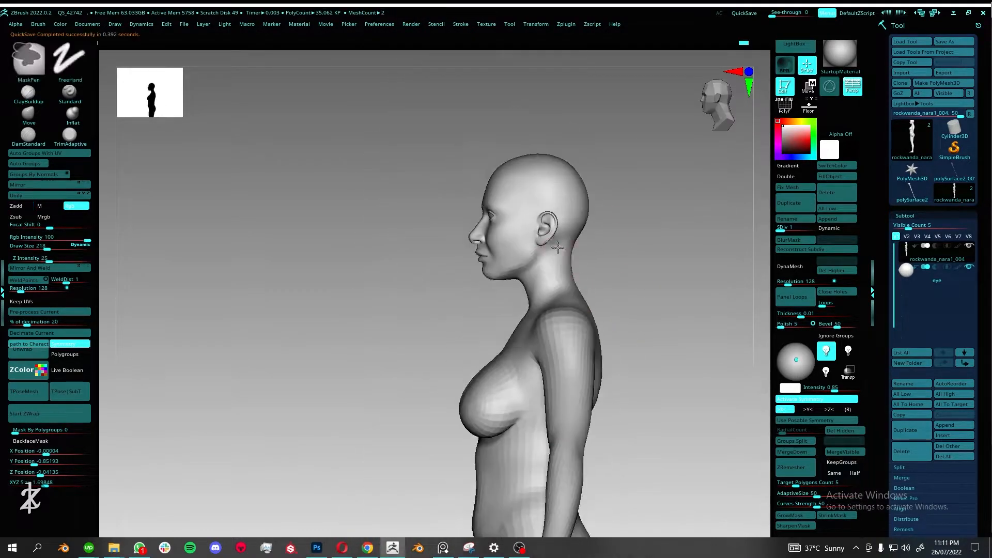
Orbit to the ear in profile and smooth the jawline below it and the cheek below the eye
drag(557, 247, 495, 384)
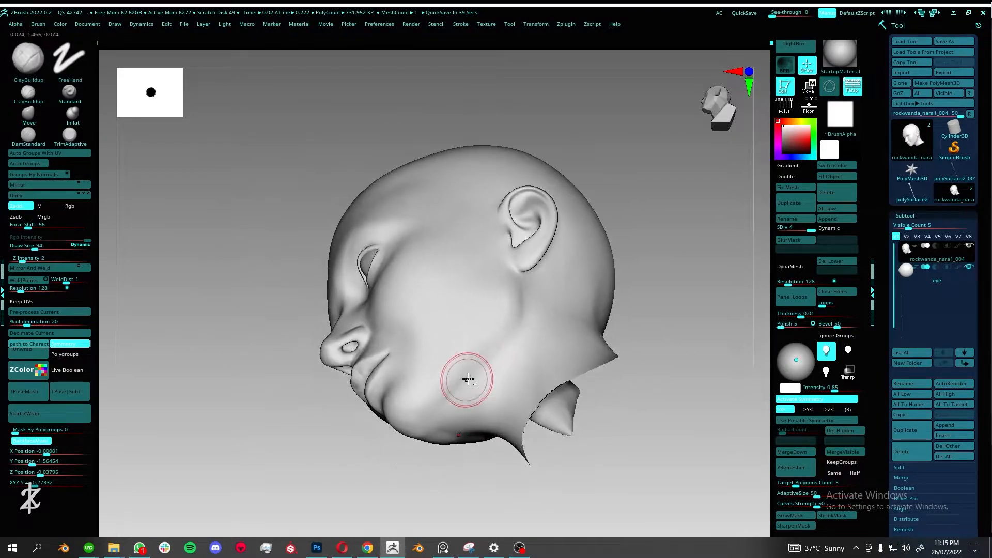
drag(469, 379, 492, 384)
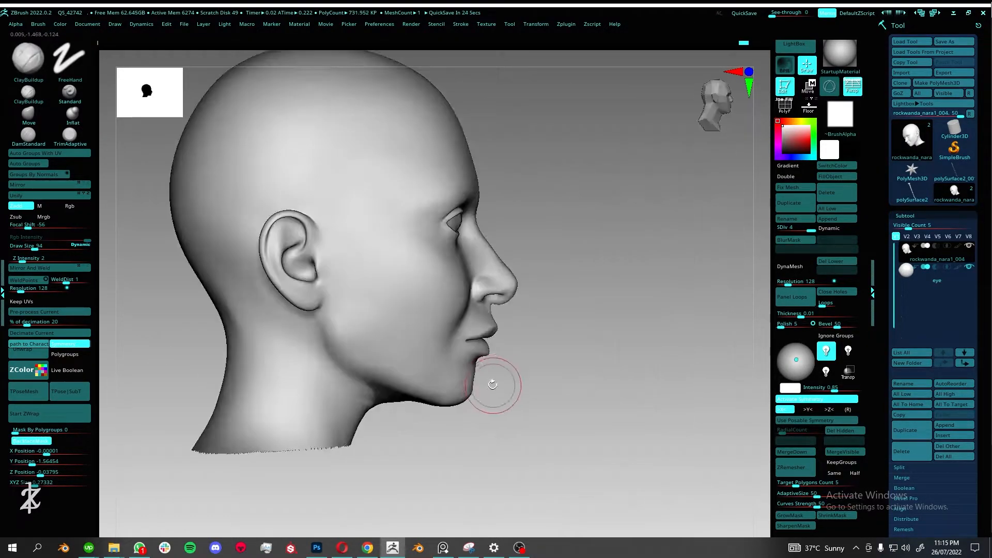
drag(492, 385, 613, 328)
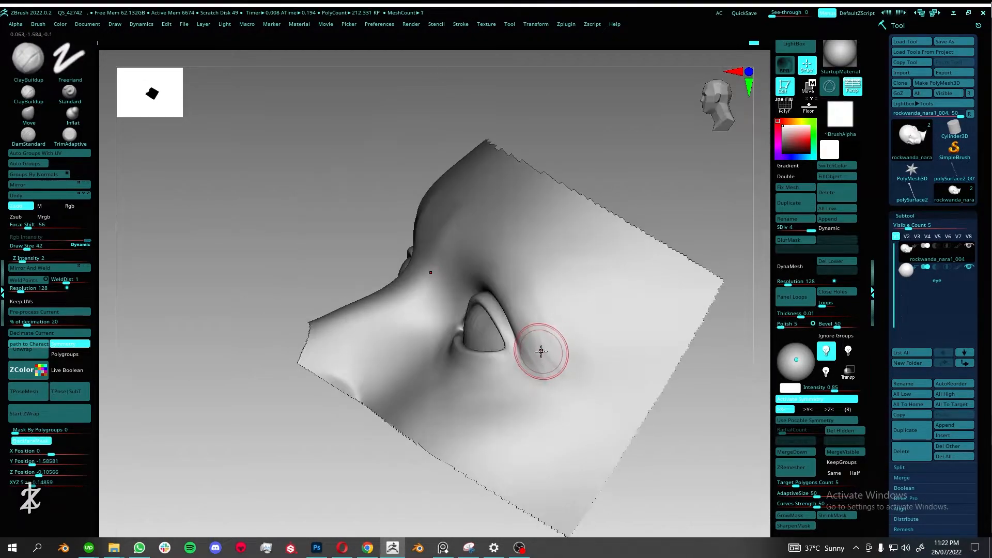
drag(541, 351, 573, 415)
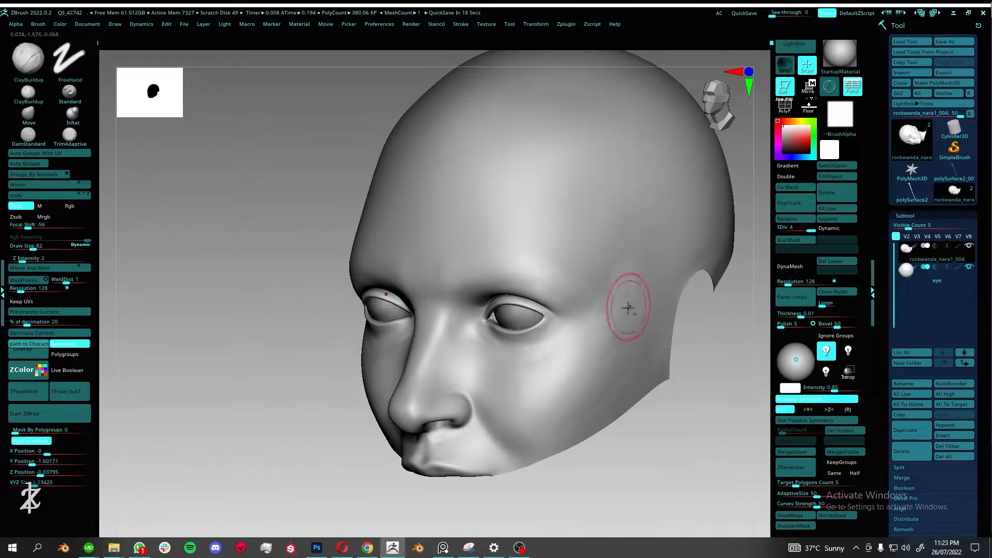
Smooth the temple beside the eye, nudge the left cheek and check the irises in the sockets
drag(630, 307, 554, 388)
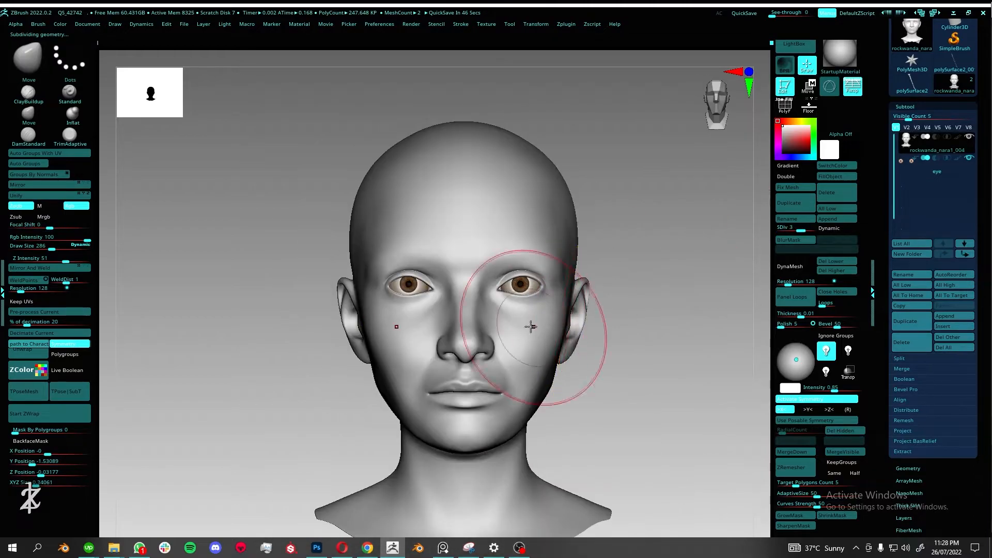
drag(531, 326, 462, 351)
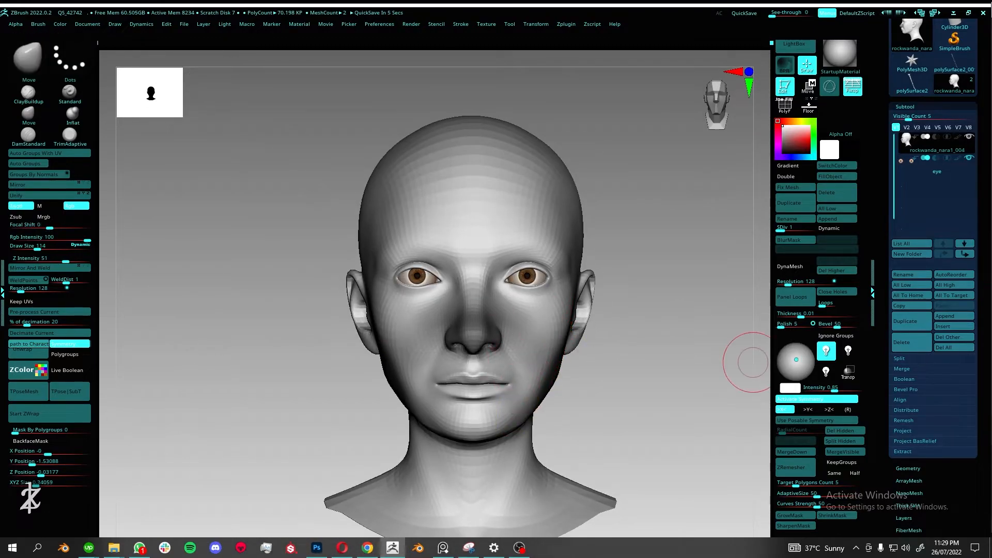
mouse_move(612, 332)
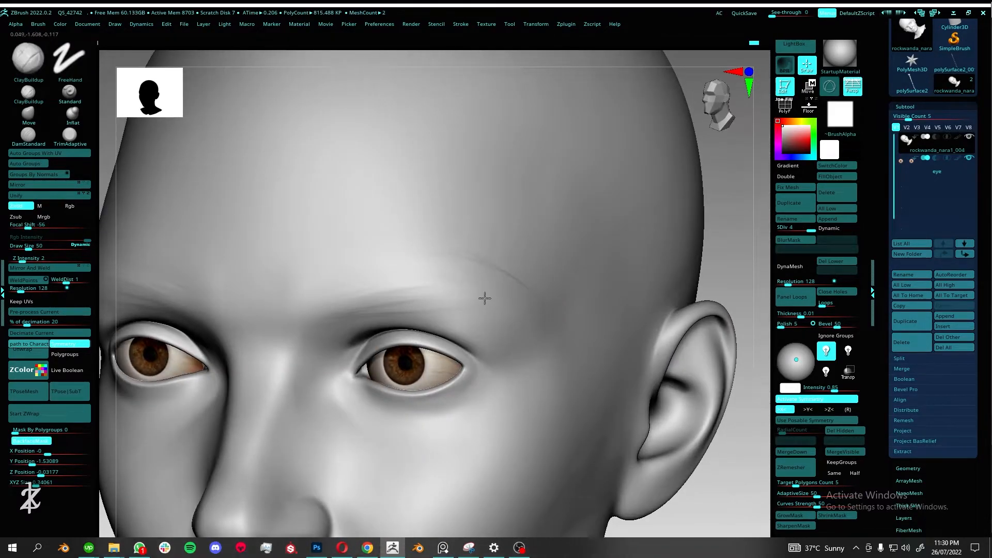
drag(484, 298, 419, 318)
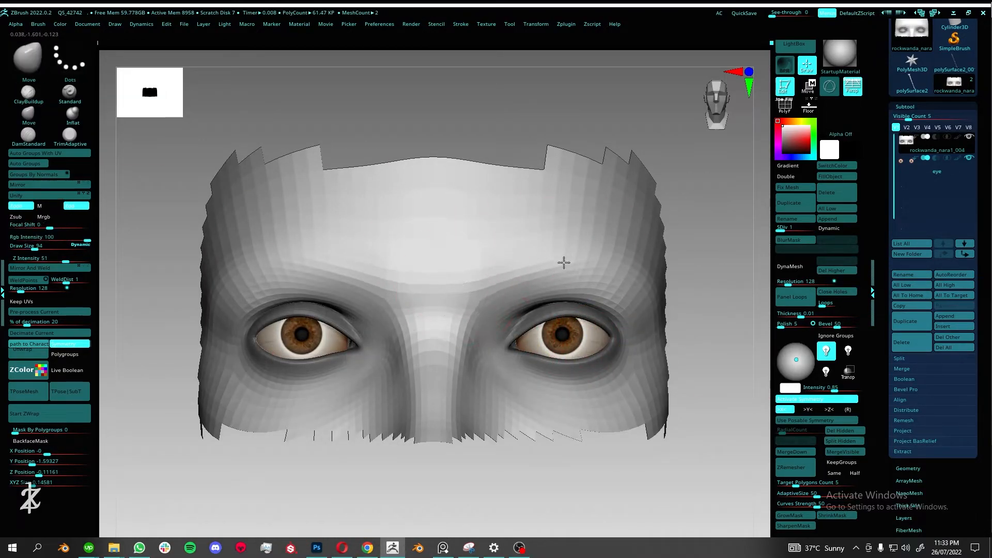
Pull the outer brow outward with the Move brush, then smooth the corner of the mouth
drag(564, 263, 523, 316)
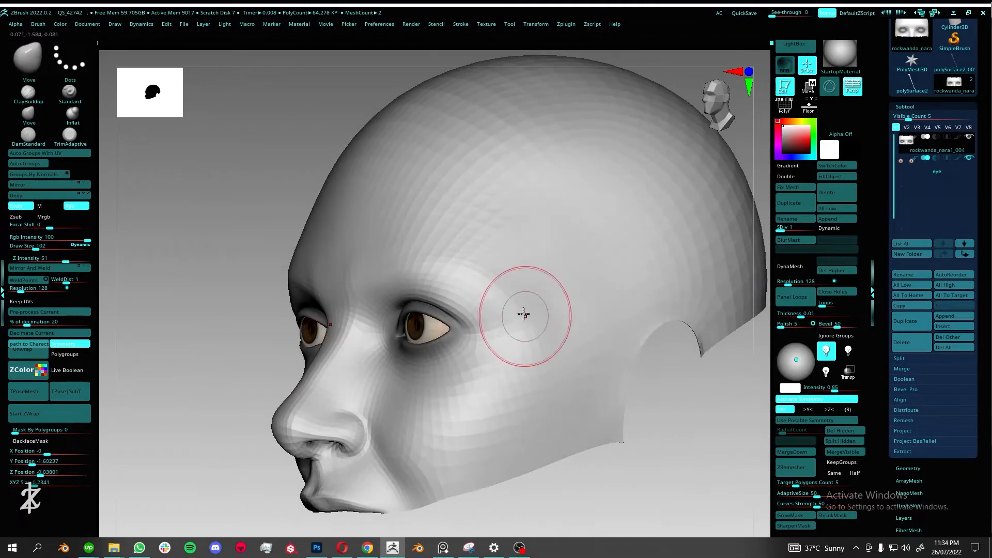
drag(524, 314, 564, 335)
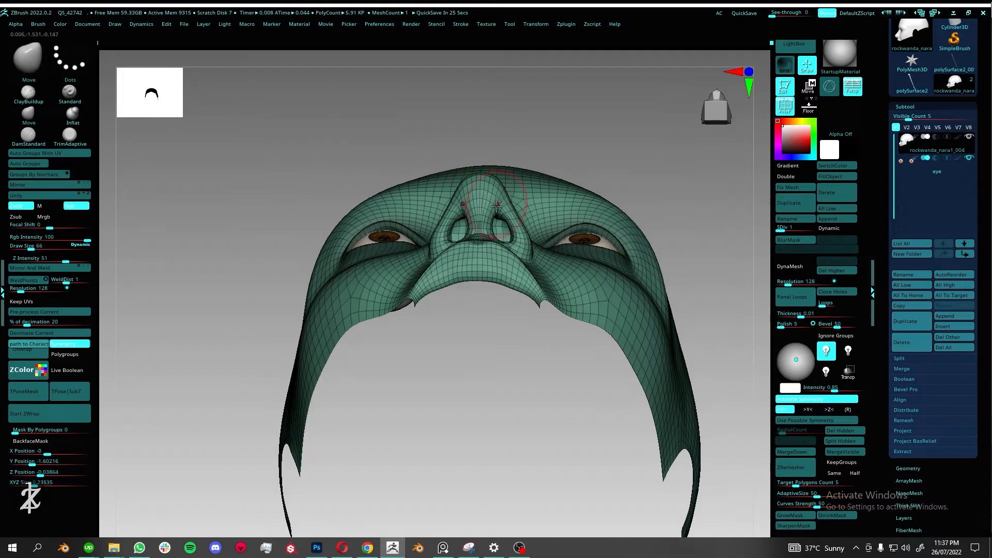
drag(497, 204, 585, 270)
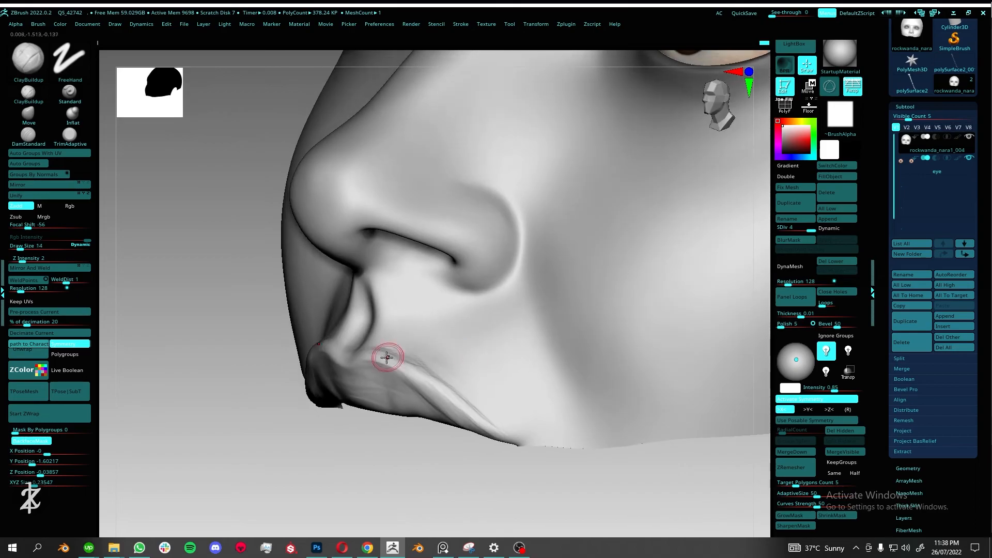
drag(388, 356, 449, 372)
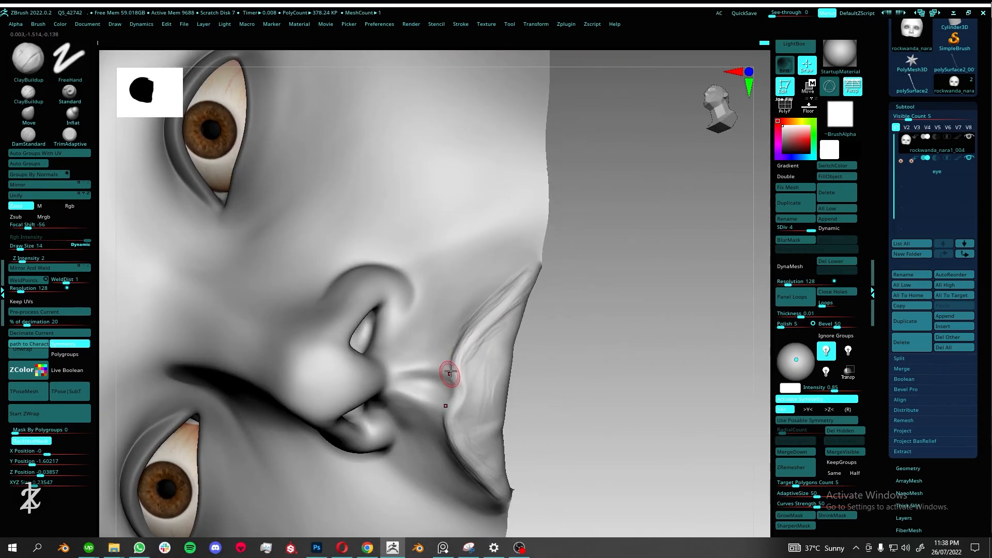